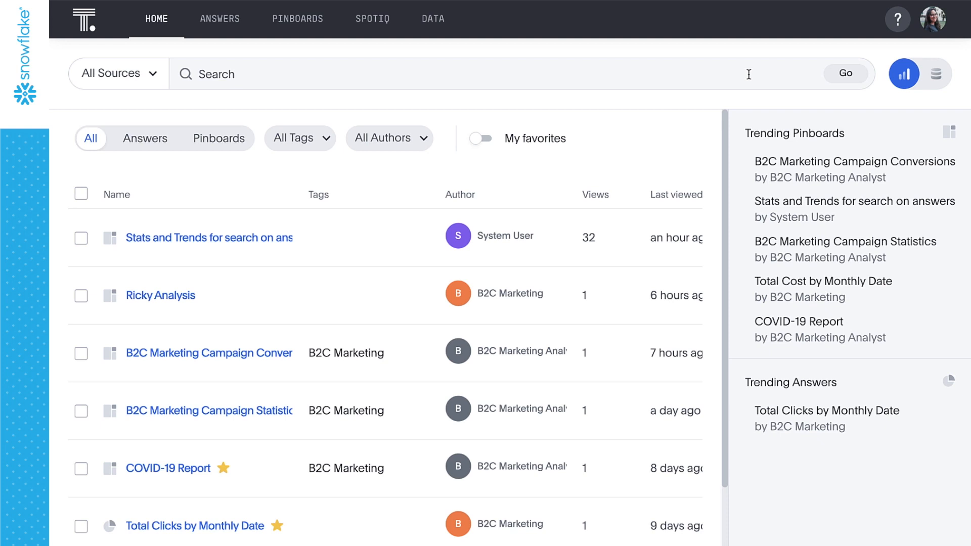
Step: Search the home bar for 'marketing campaigns', returning 43 results led by B2C Marketing pinboards
text(marketing campaigns)
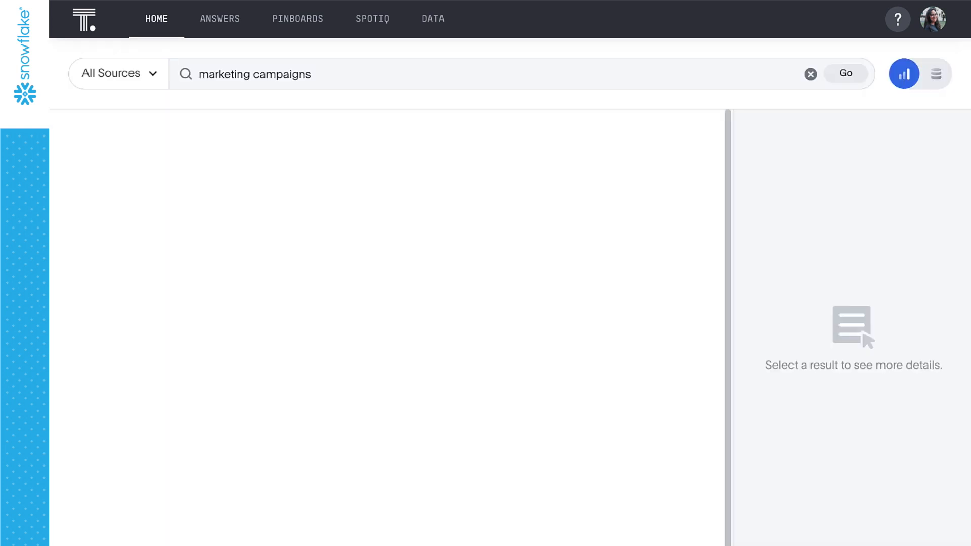
click(845, 73)
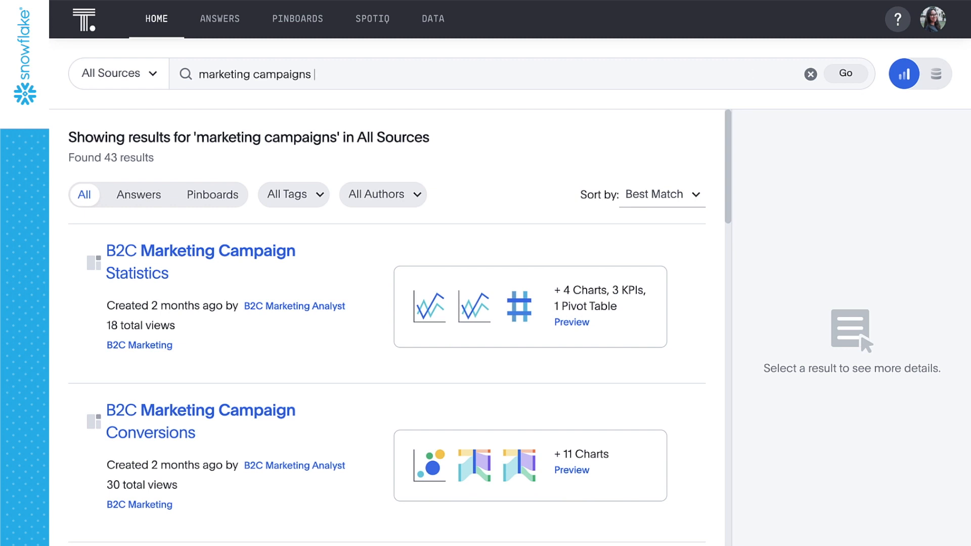
Step: Refine the search to 'conversions by content' and preview the Conversions by Campaign Content chart
text(conversions by content)
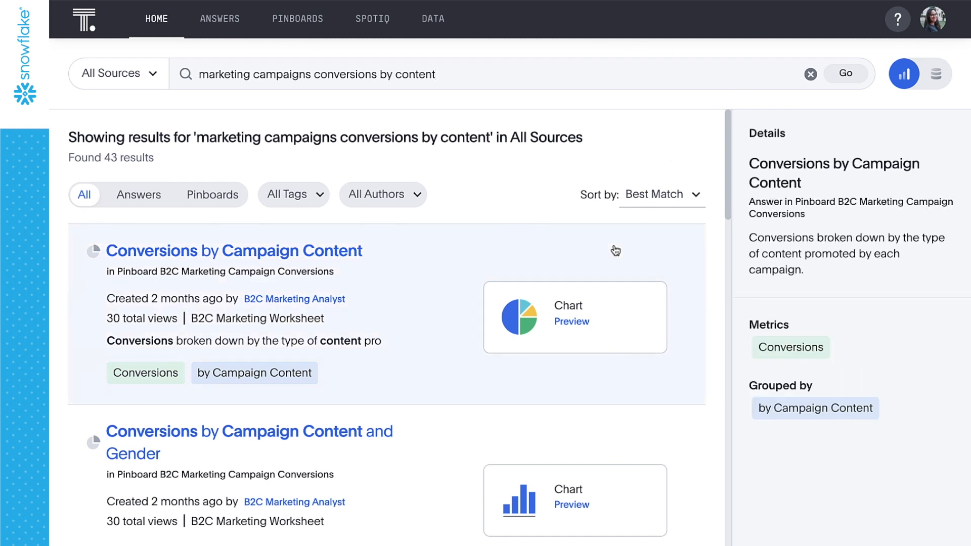
mouse_move(601, 302)
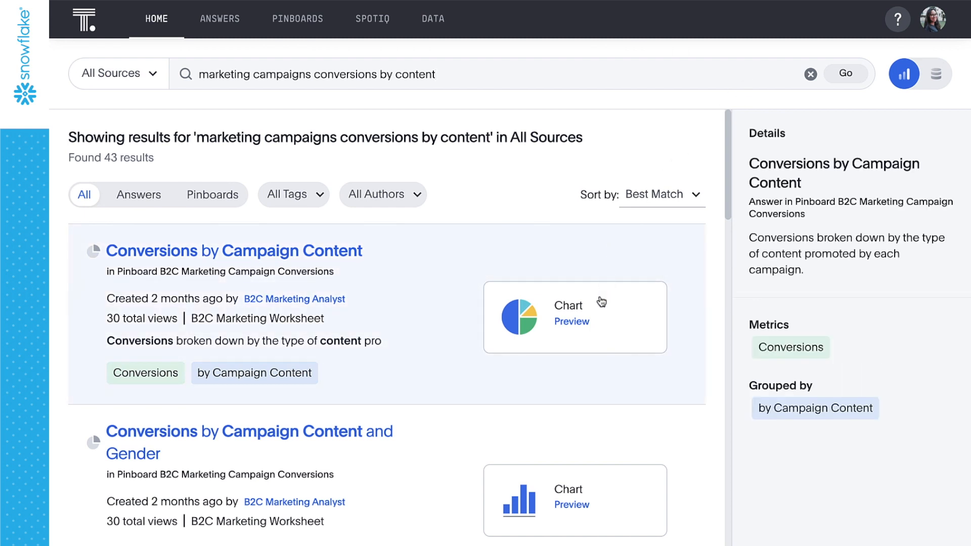
click(570, 322)
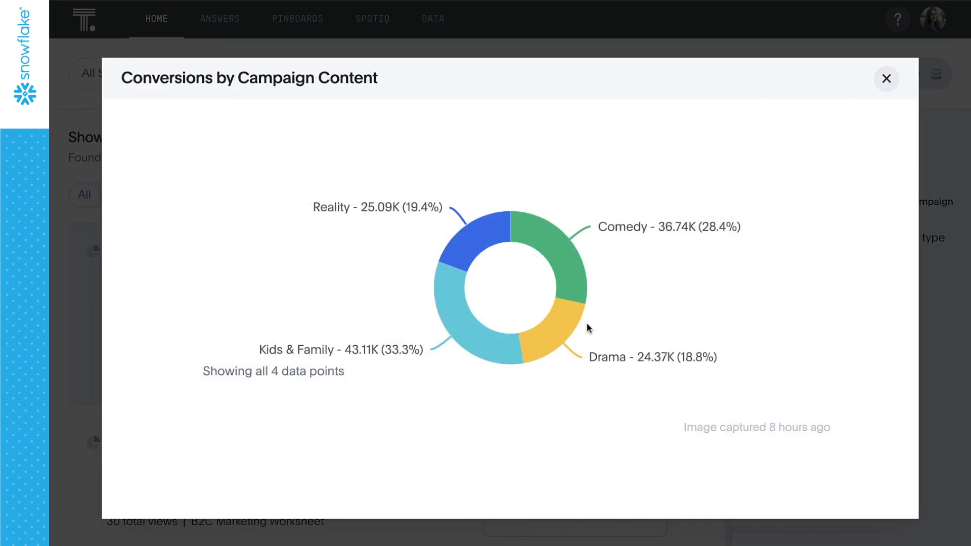
click(887, 78)
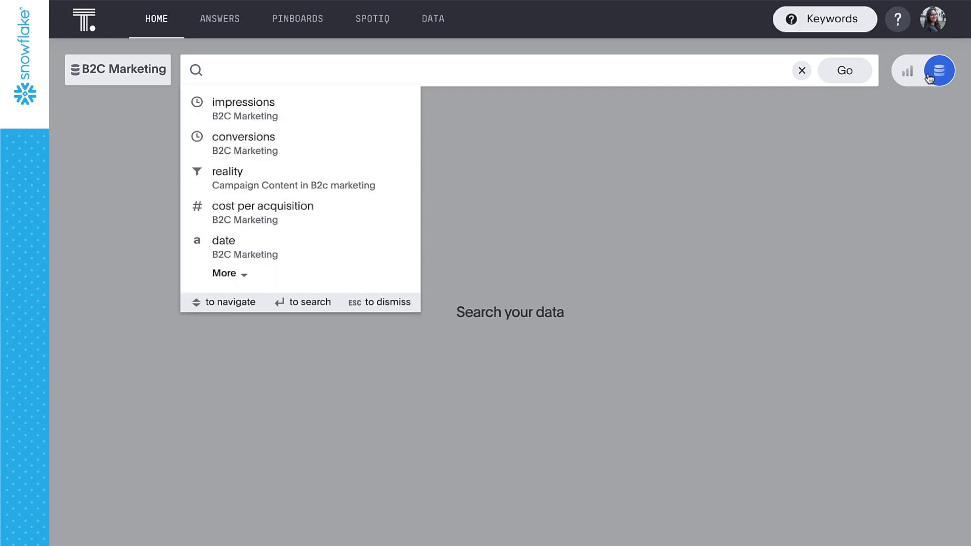
Step: Build a query of impressions, clicks and conversions daily, then extend it with a last-quarter date range
click(244, 108)
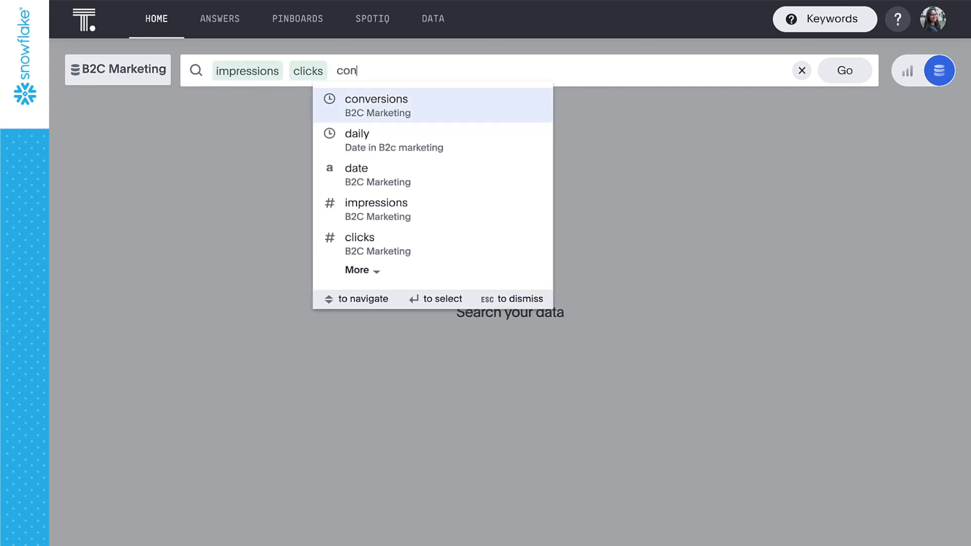
click(374, 99)
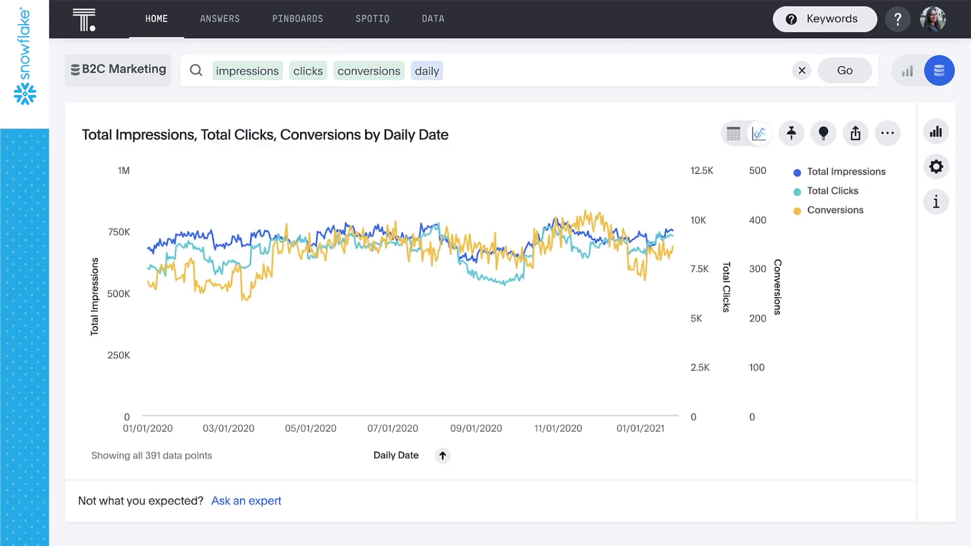
click(526, 70)
text( last quarte)
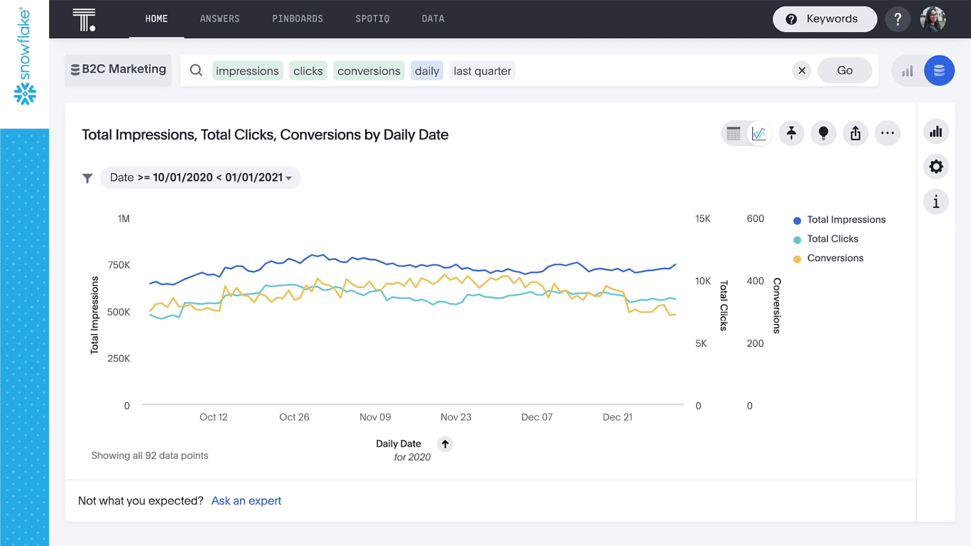
Step: Filter the daily trend chart to Reality campaign content via the 'reality' suggestion
text(reality)
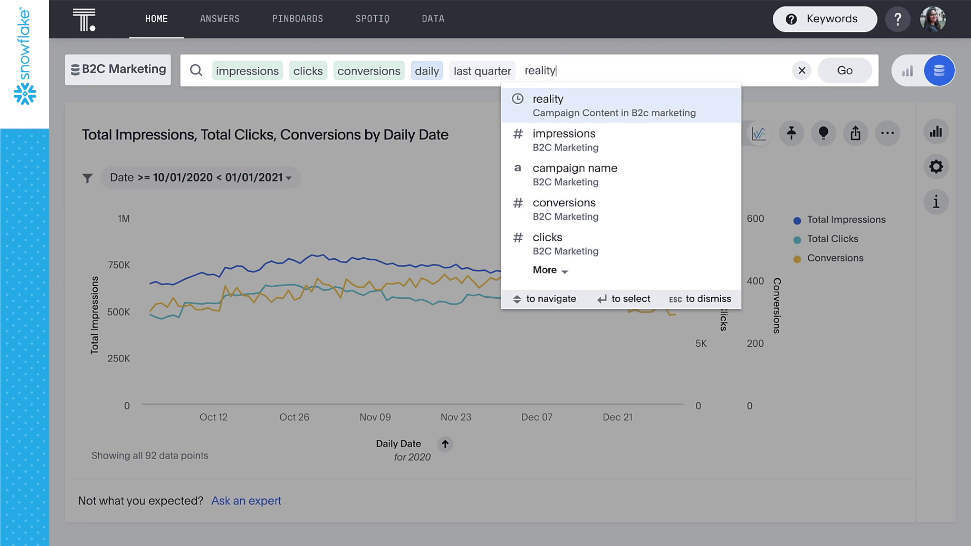
click(620, 105)
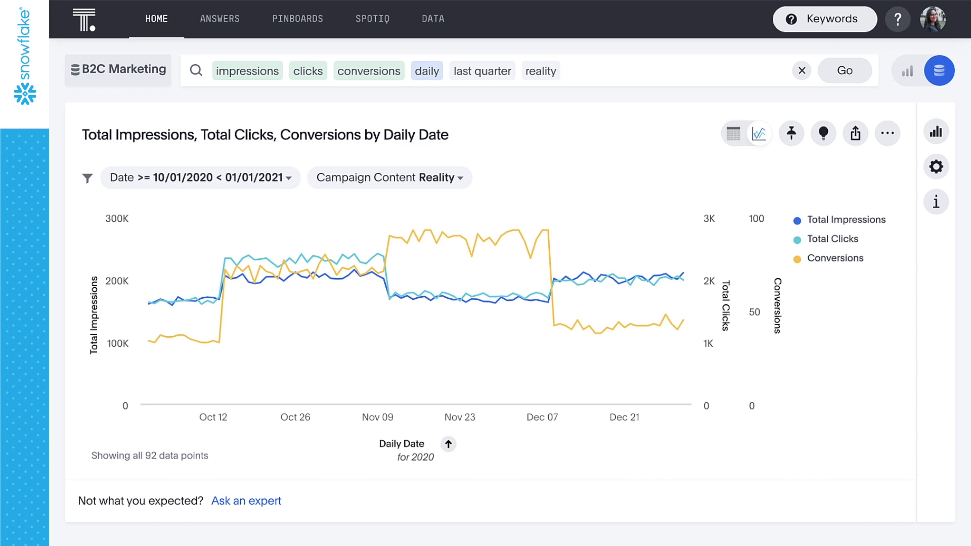
mouse_move(549, 233)
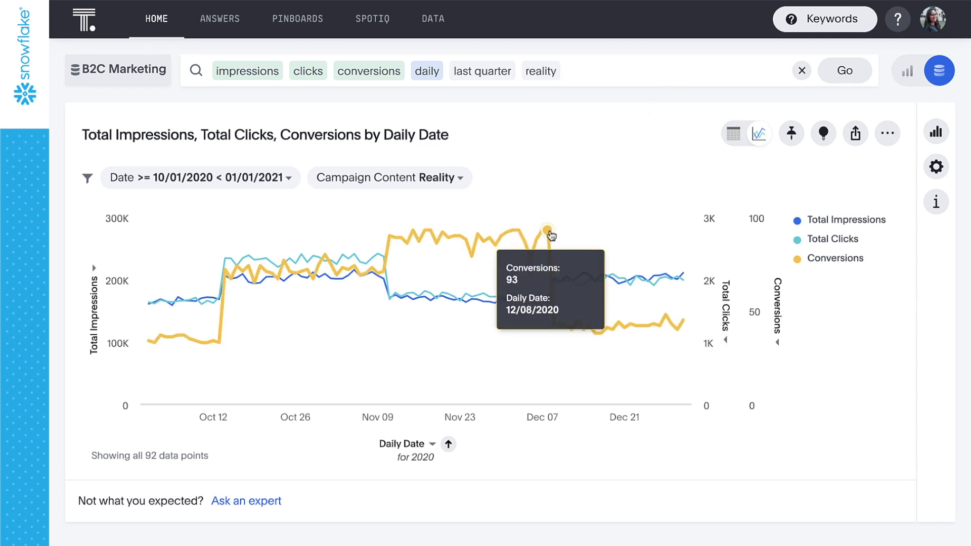
Step: Drill the 12/08/2020 conversions point down by State, then search 'customer name' in the Snowflake worksheet
click(550, 233)
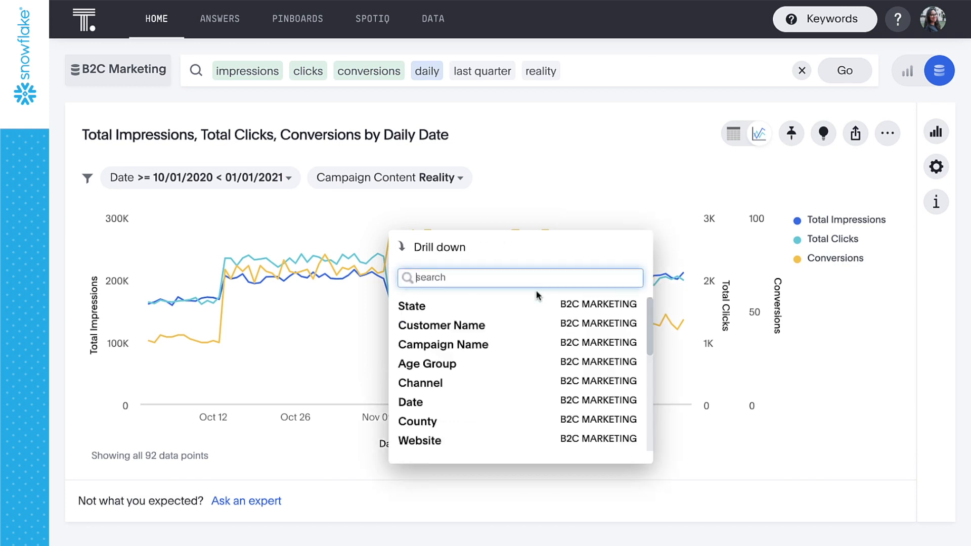
click(412, 305)
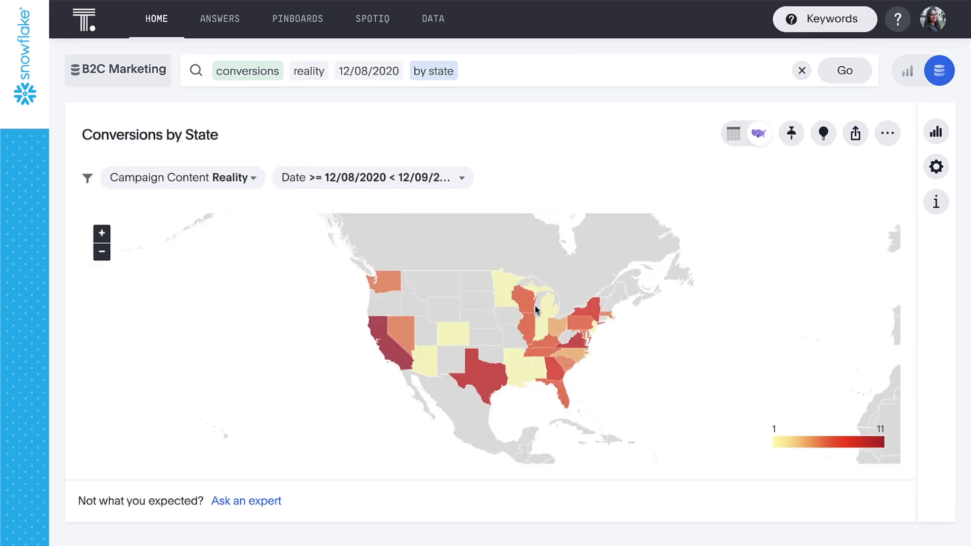
mouse_move(397, 357)
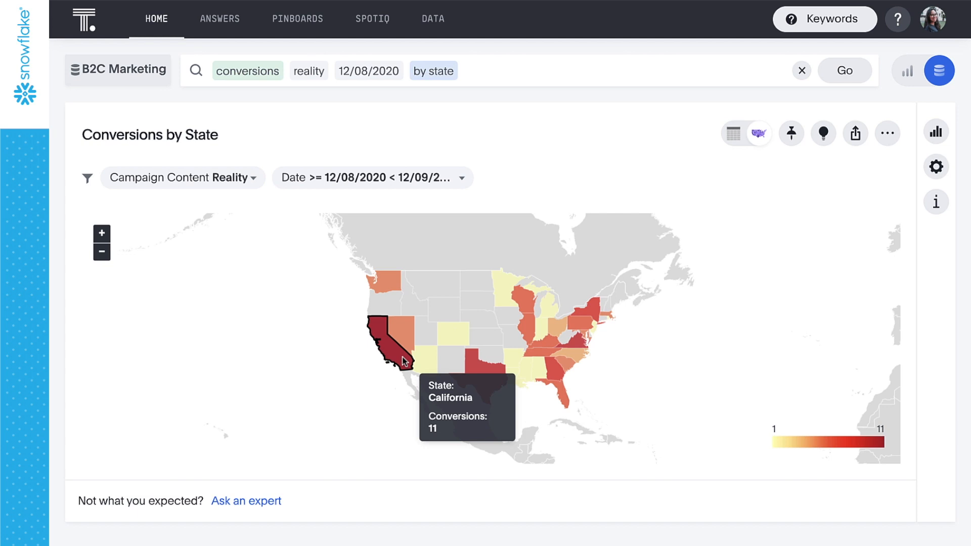
mouse_move(698, 175)
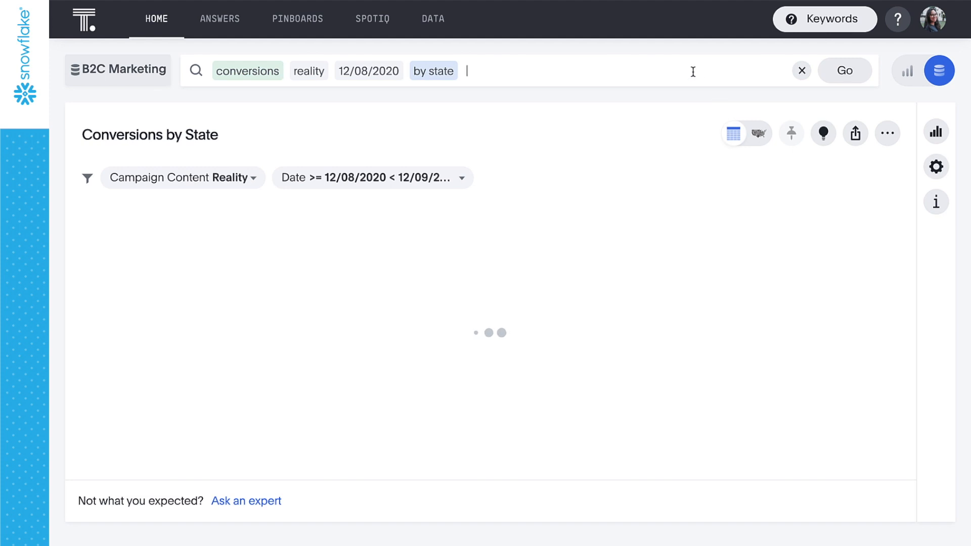
text(customer name)
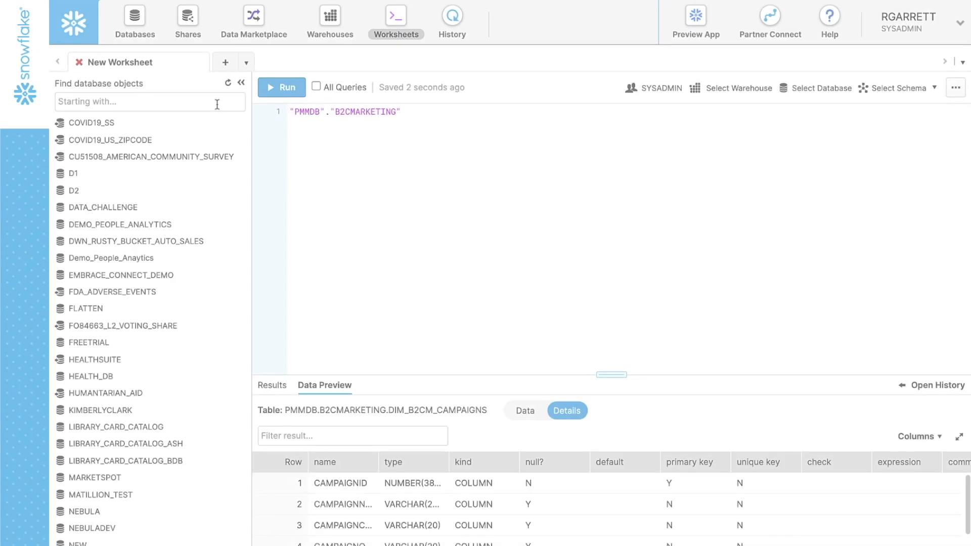
Step: Find the PMMDB database among Snowflake objects and browse its schemas including B2CMARKETING
click(149, 101)
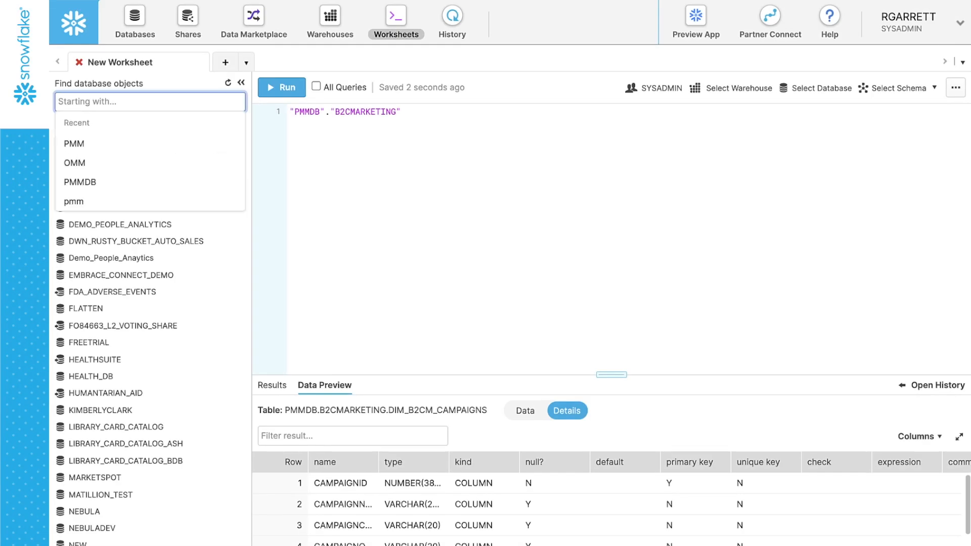
text(PMMDB.B...KETING)
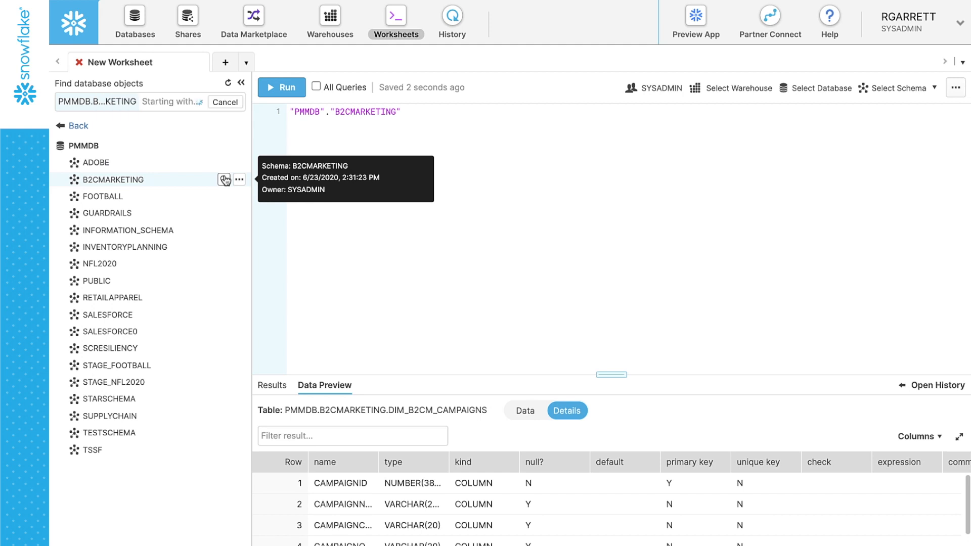
click(112, 179)
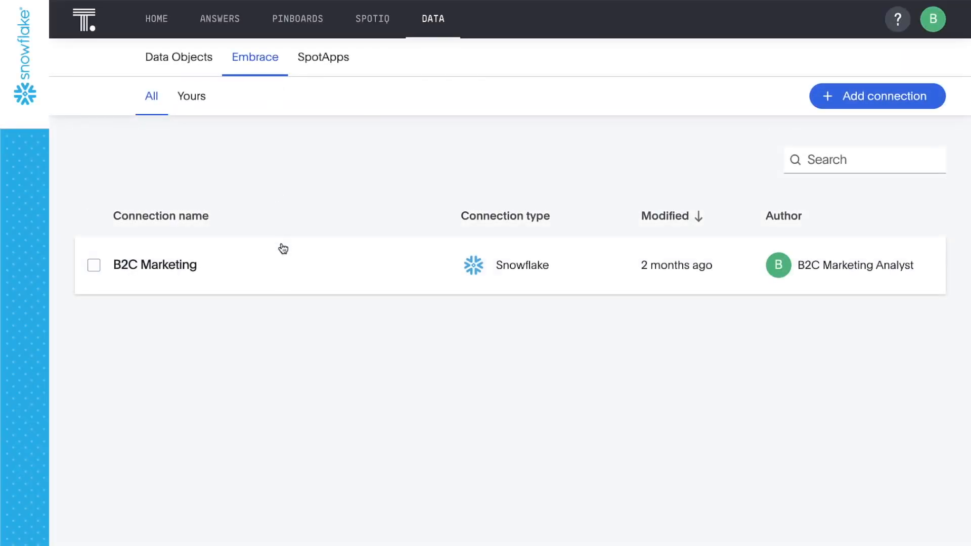
Step: Edit the B2C Marketing connection and list only its ten selected B2CMARKETING tables
click(155, 266)
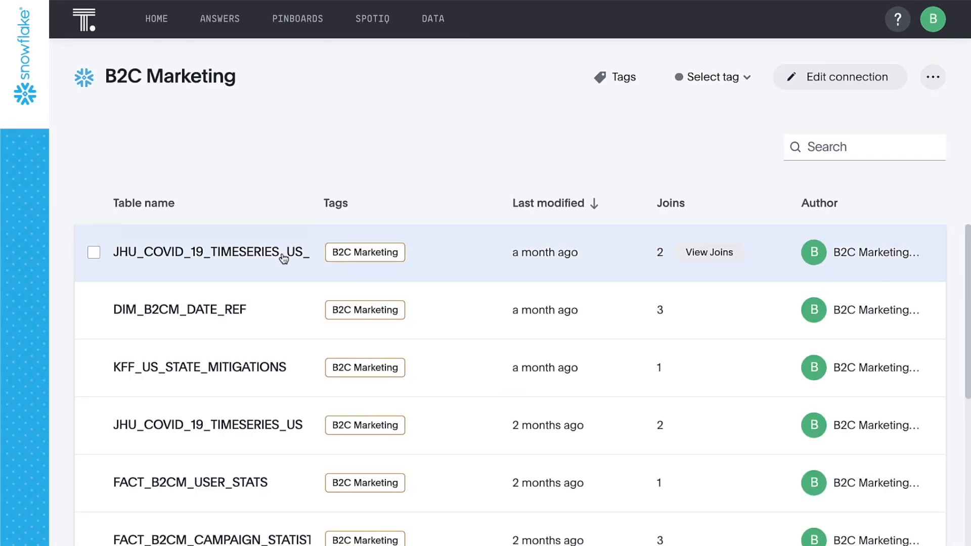
click(840, 77)
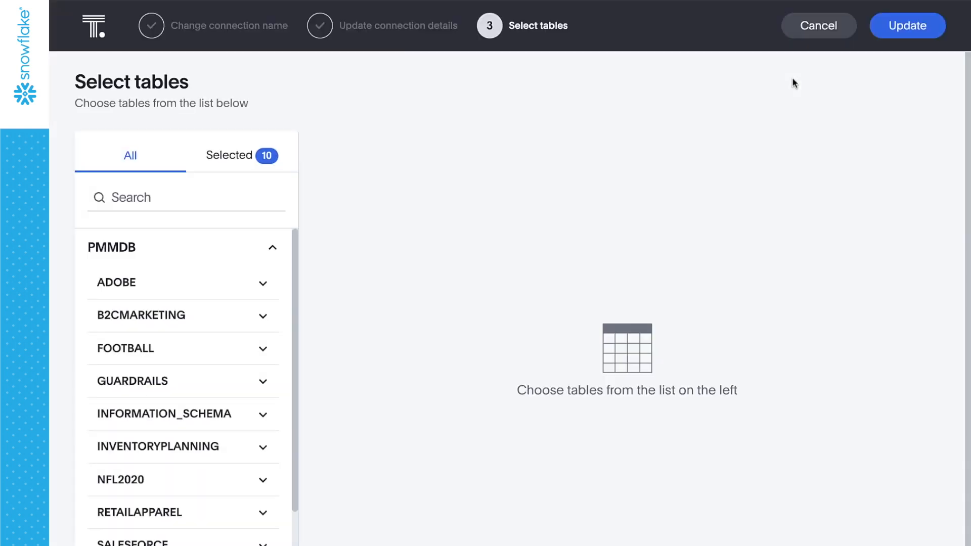
mouse_move(252, 165)
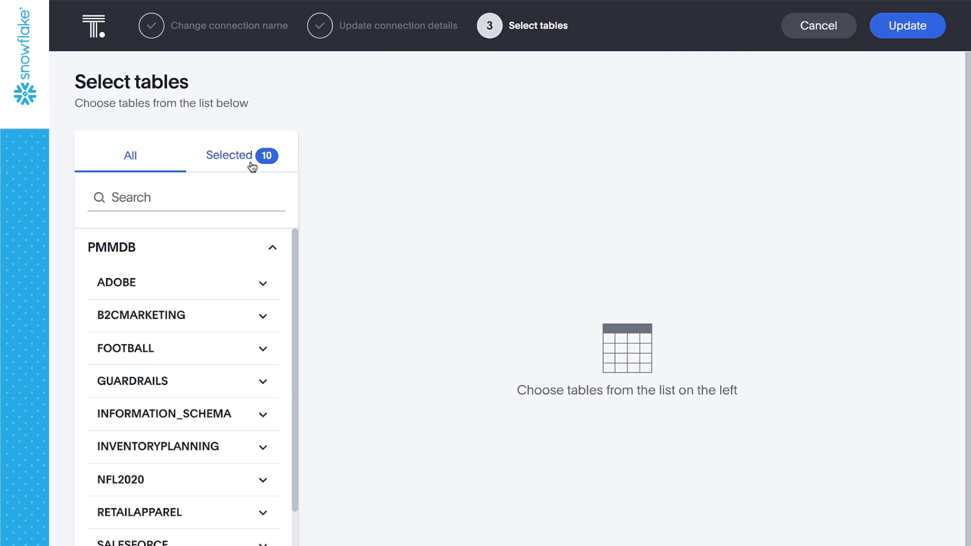
click(230, 154)
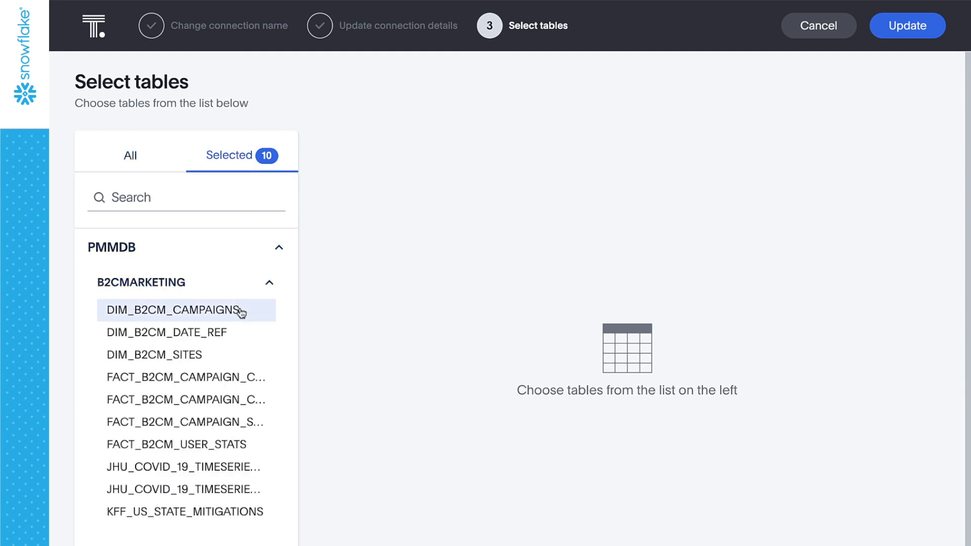
Step: Review the DIM_B2CM_CAMPAIGNS and DIM_B2CM_SITES columns, then return to the Data Objects list
click(173, 311)
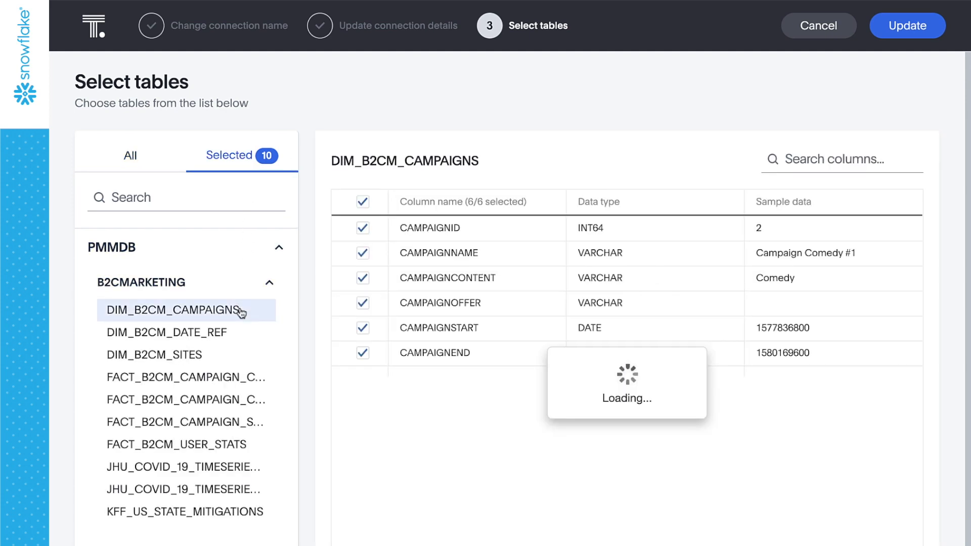
click(165, 354)
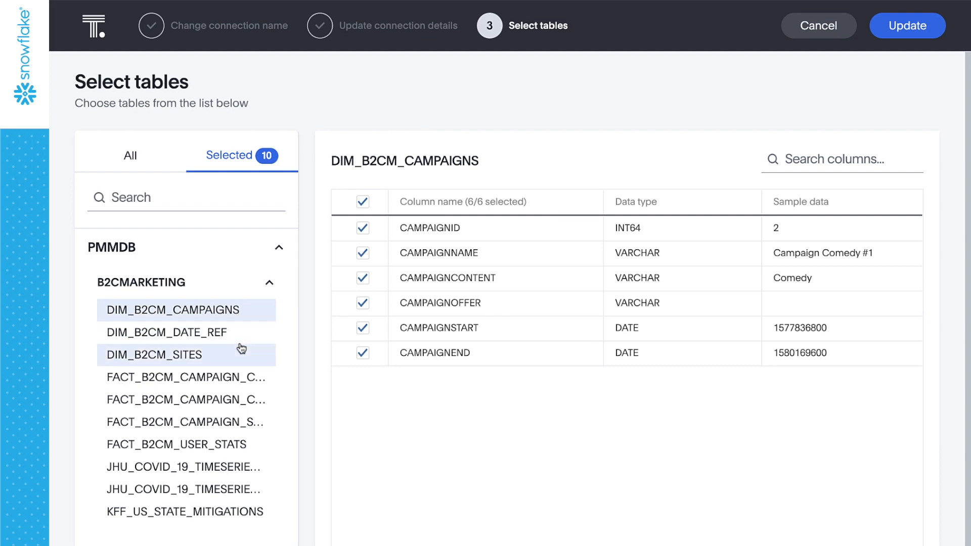
click(185, 378)
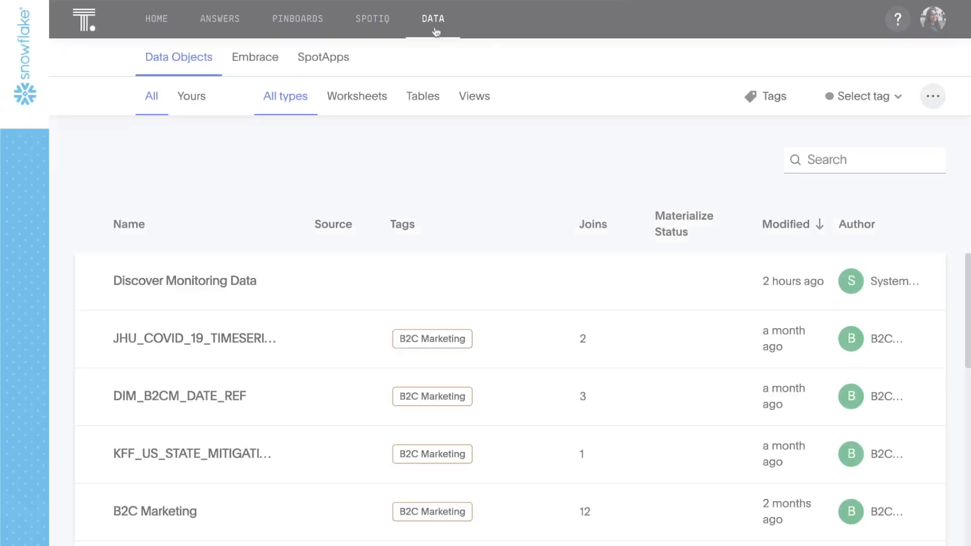
Step: Filter Data Objects to worksheets, open B2C Marketing and scroll its columns to the Synonyms settings
click(357, 96)
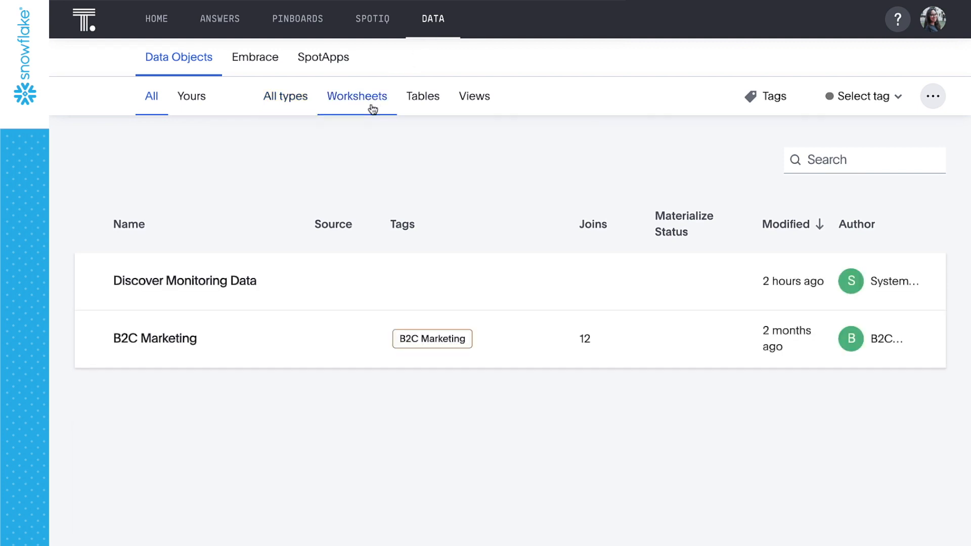
click(155, 338)
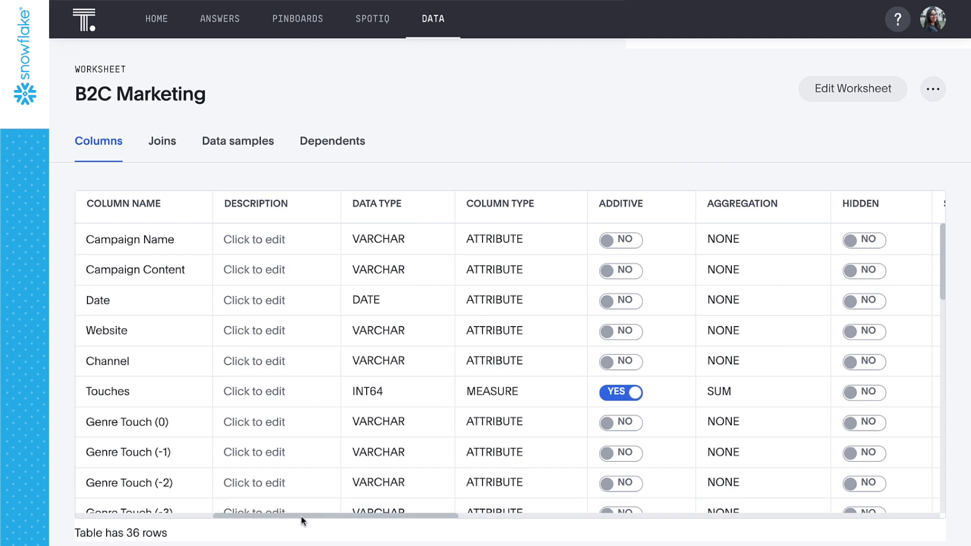
scroll(right, 3)
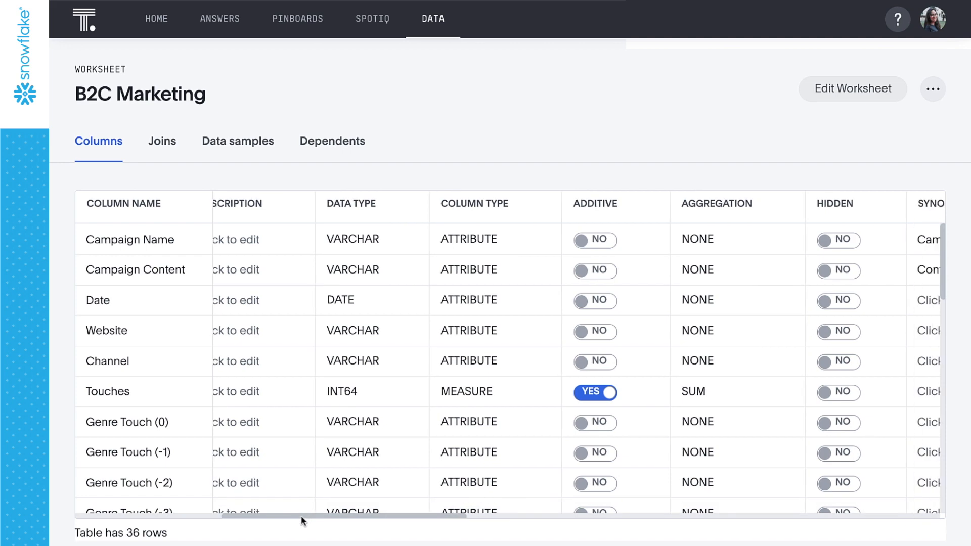
scroll(right, 3)
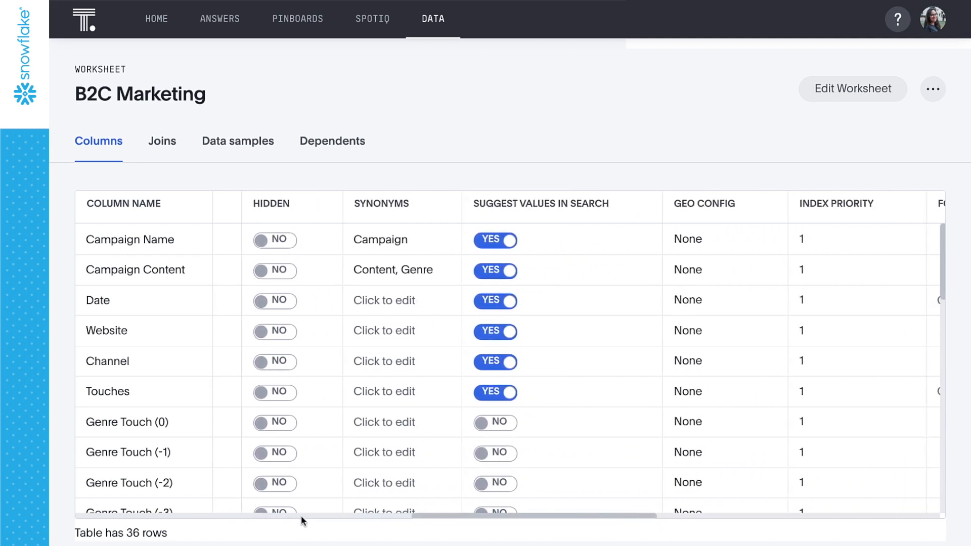
click(156, 18)
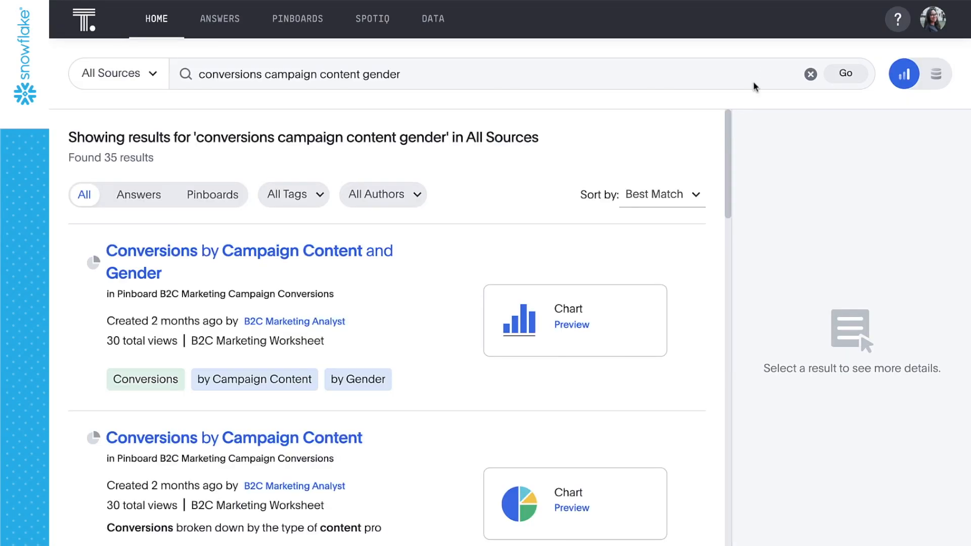
Step: Preview the Conversions by Campaign Content and Gender chart across Comedy, Drama, Kids & Family and Reality
click(571, 325)
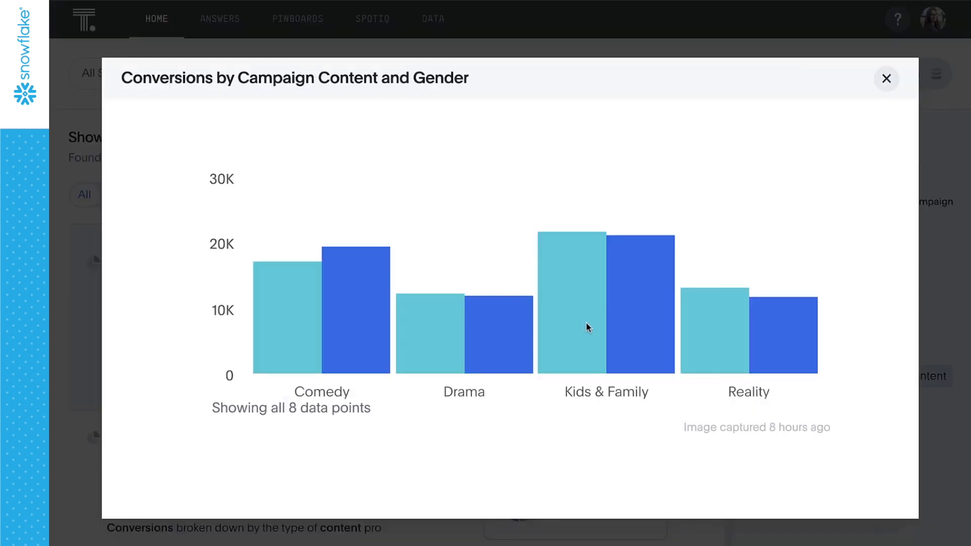